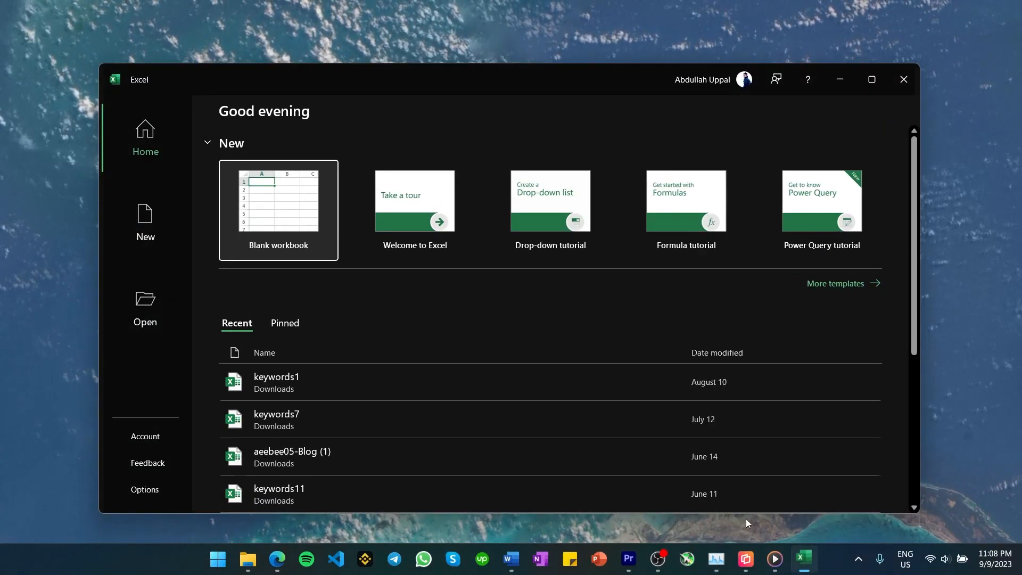
- Choose the Assignment 3 workbook on the Desktop and bring up its Open and Repair option
left_click(870, 80)
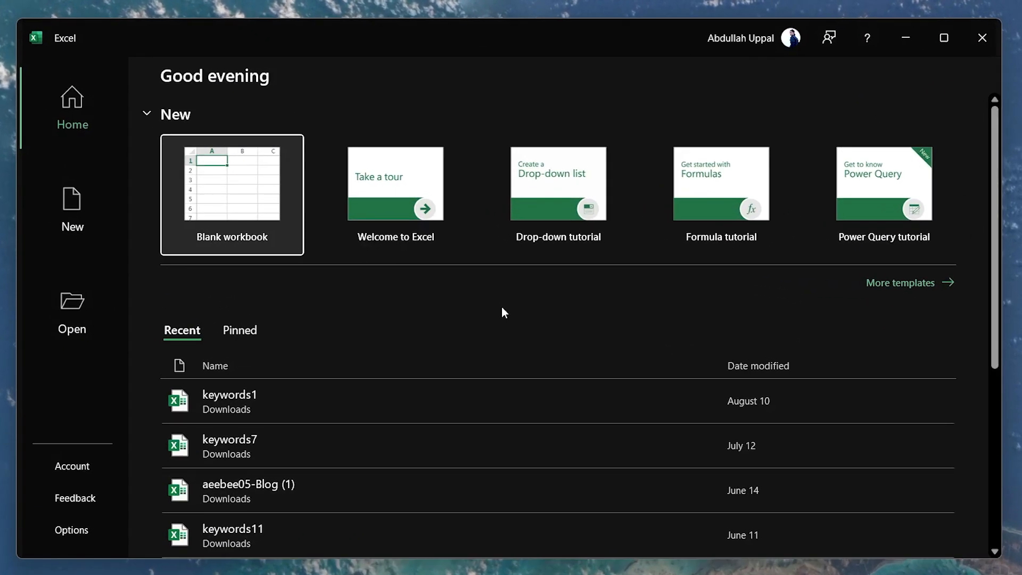
left_click(71, 313)
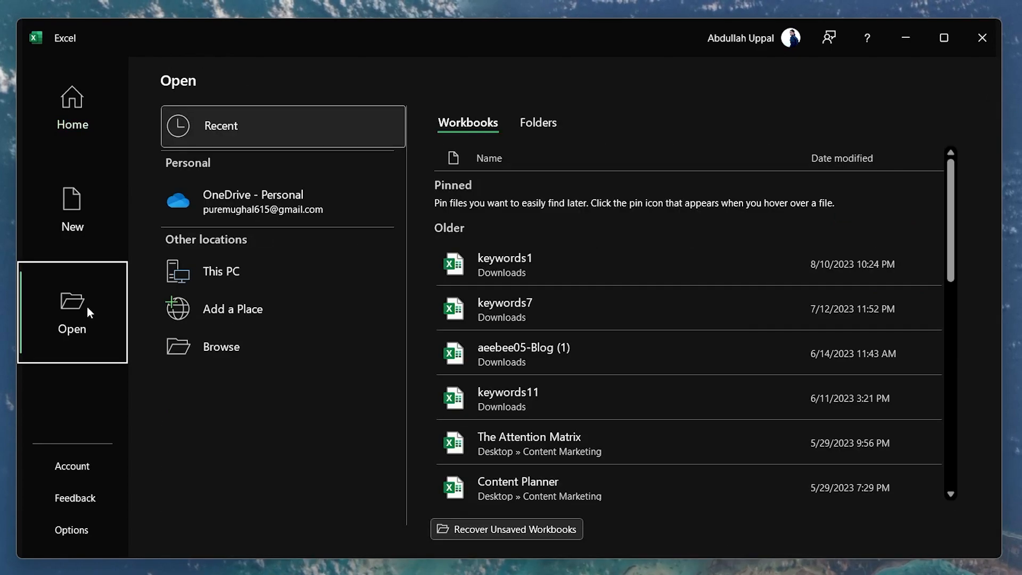
left_click(221, 346)
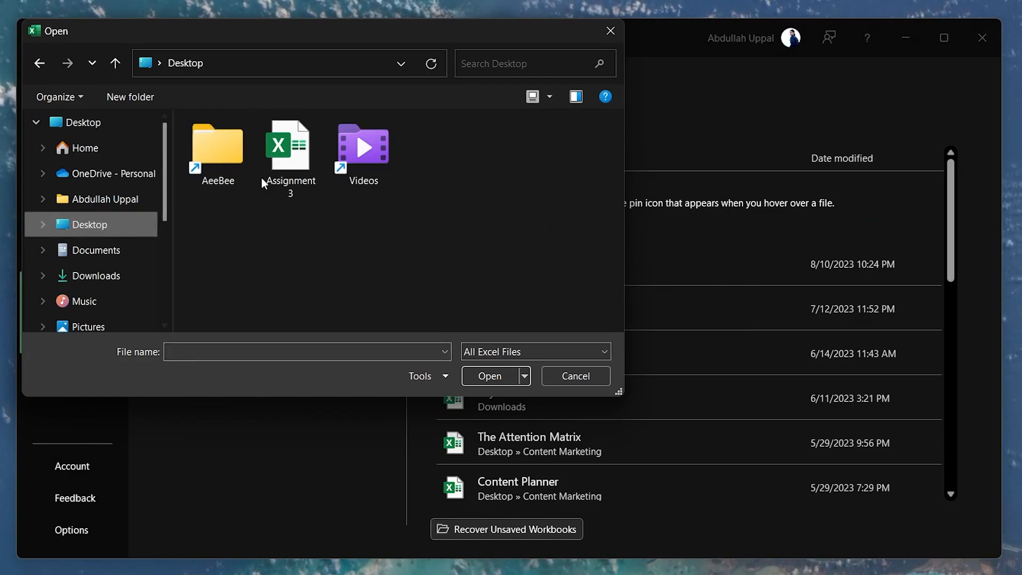
left_click(289, 146)
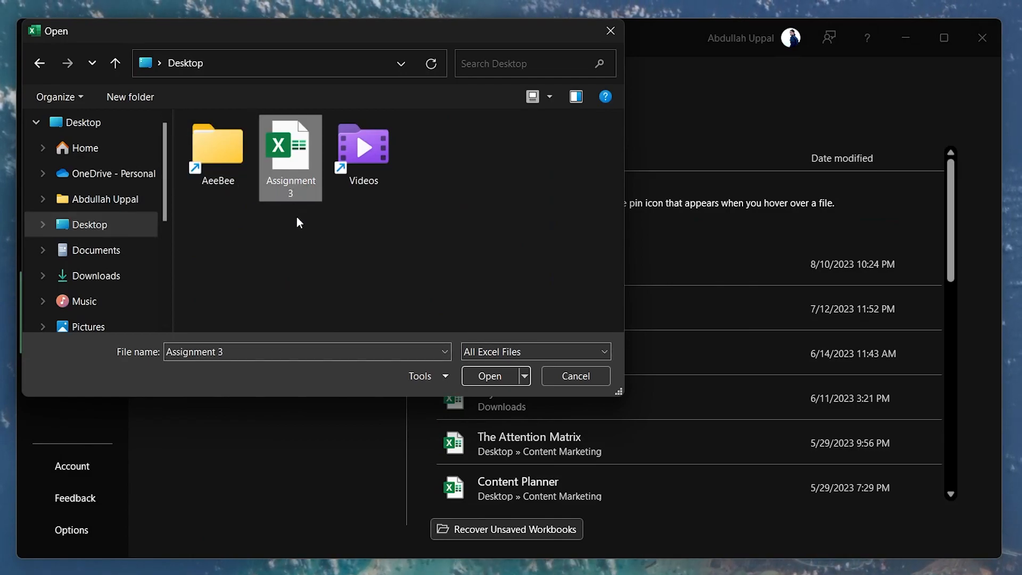
mouse_move(338, 244)
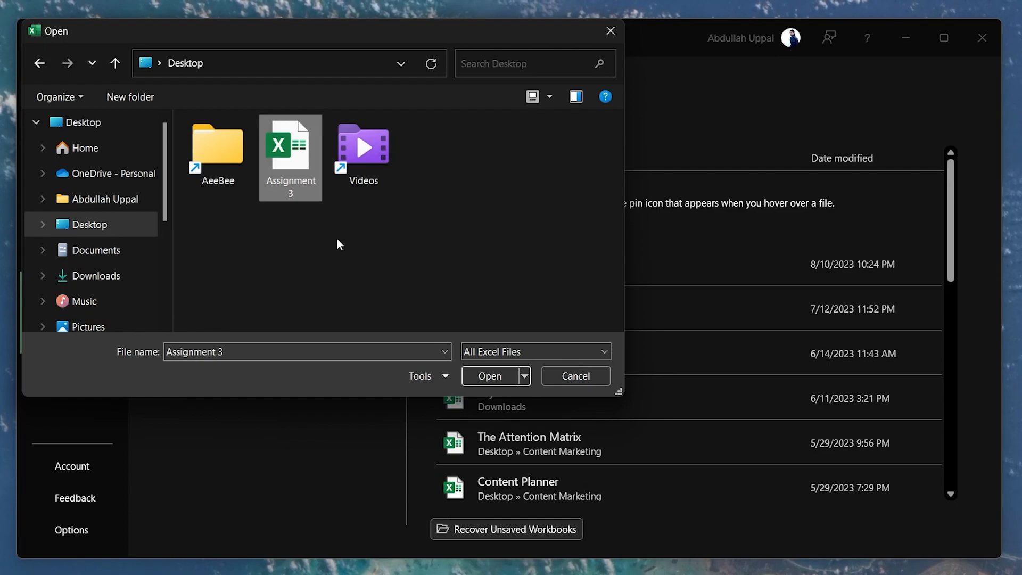
left_click(525, 376)
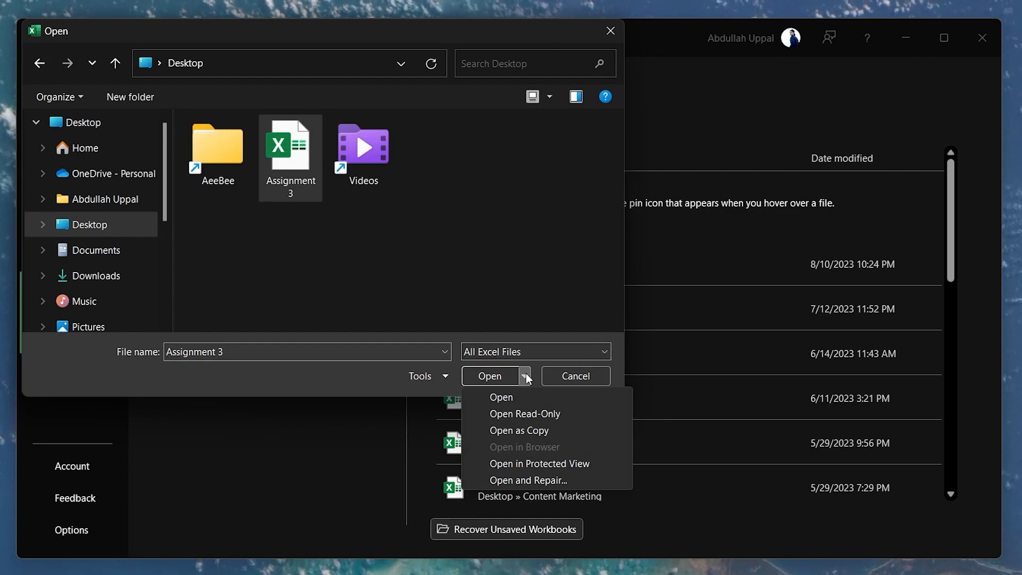
mouse_move(529, 480)
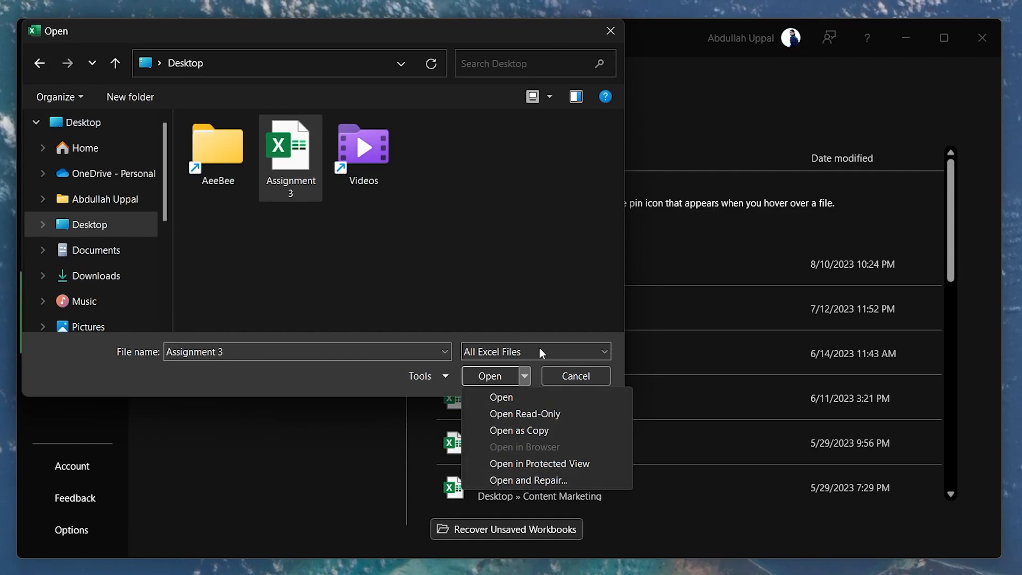
left_click(574, 376)
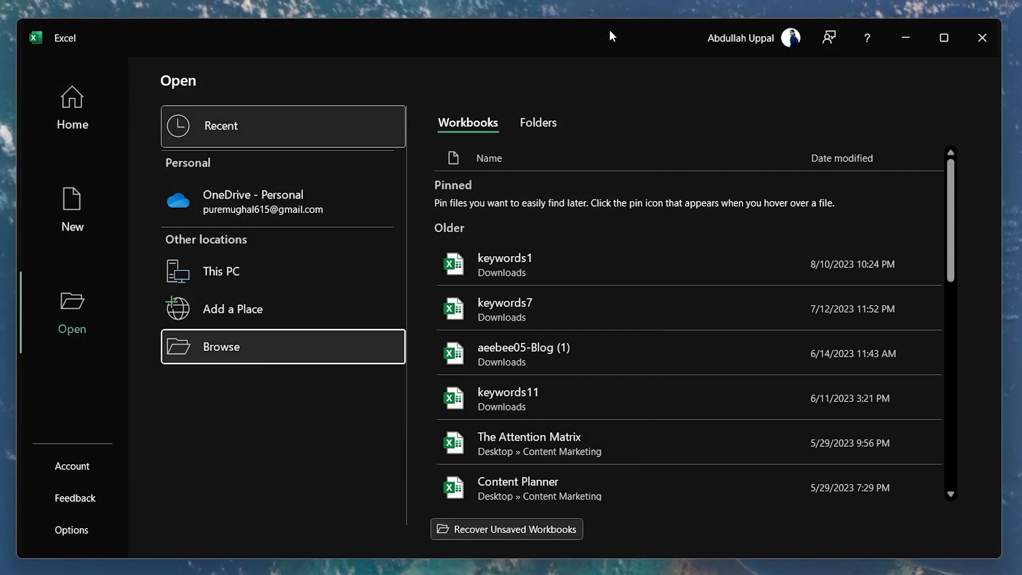
mouse_move(152, 277)
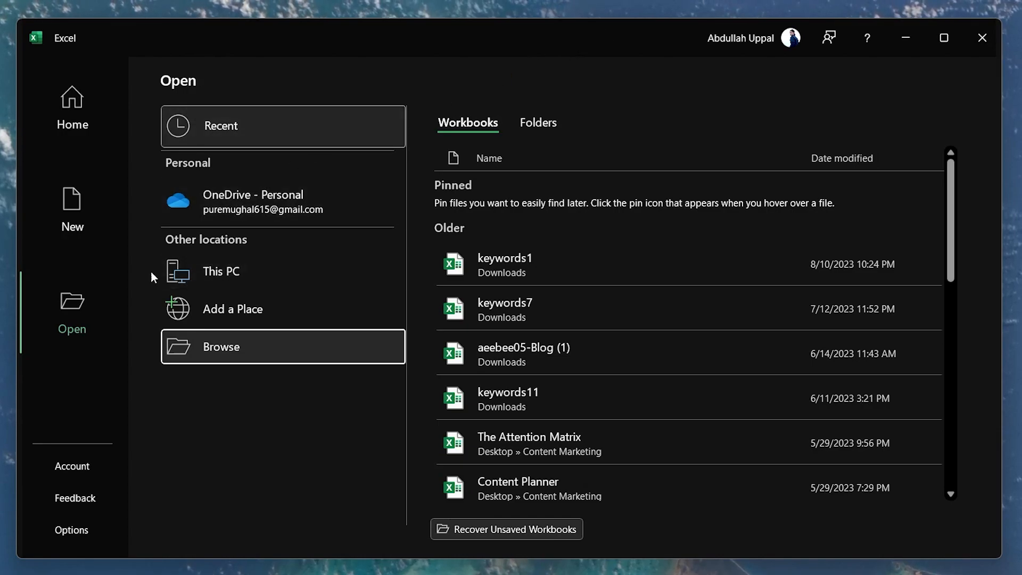
mouse_move(74, 341)
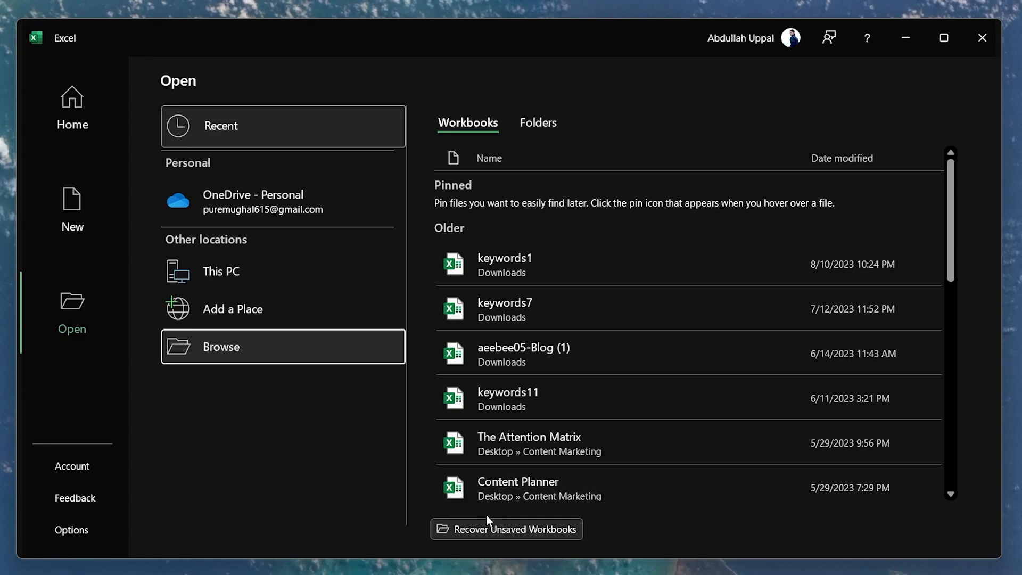
mouse_move(508, 530)
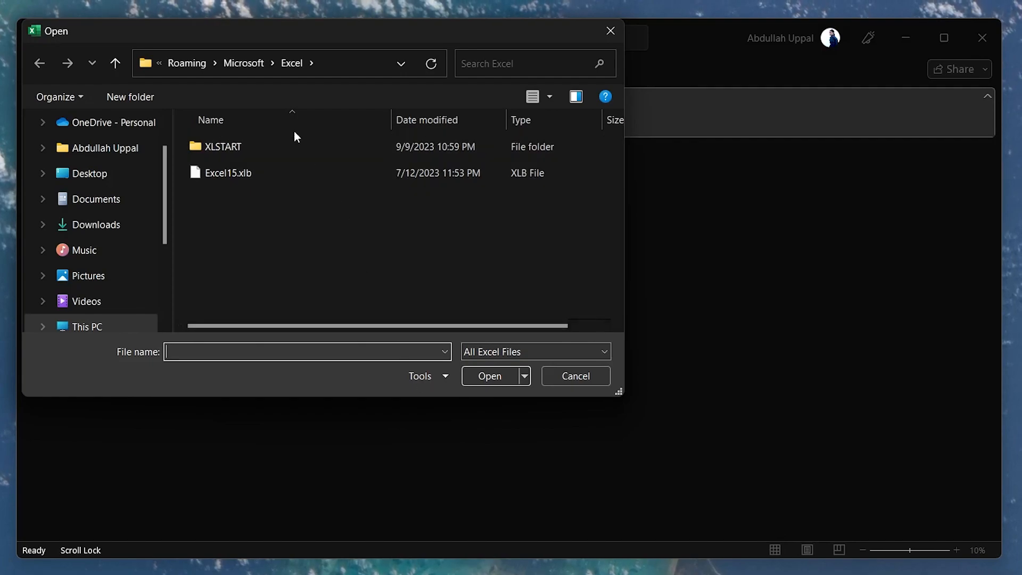
mouse_move(299, 308)
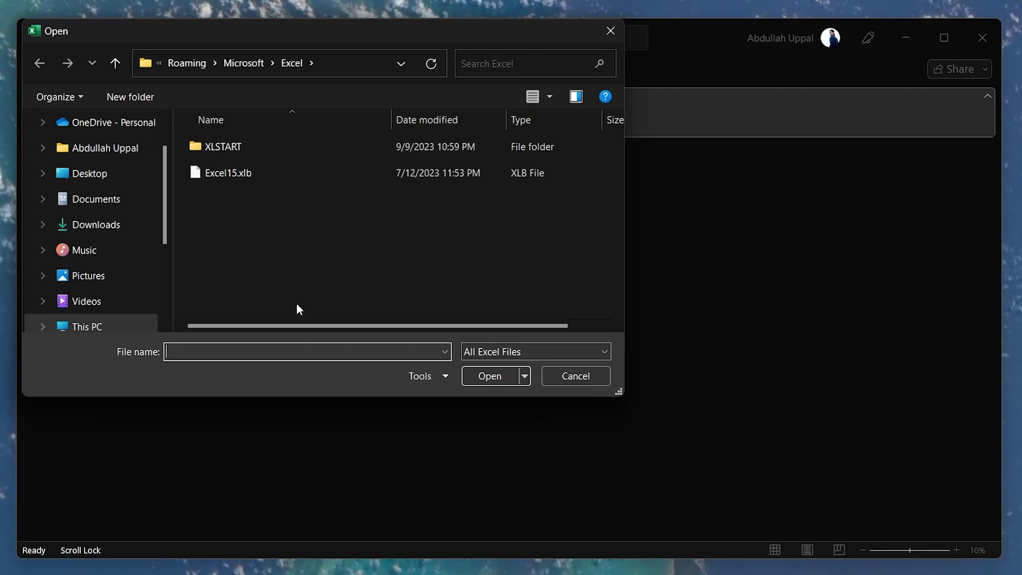
mouse_move(611, 31)
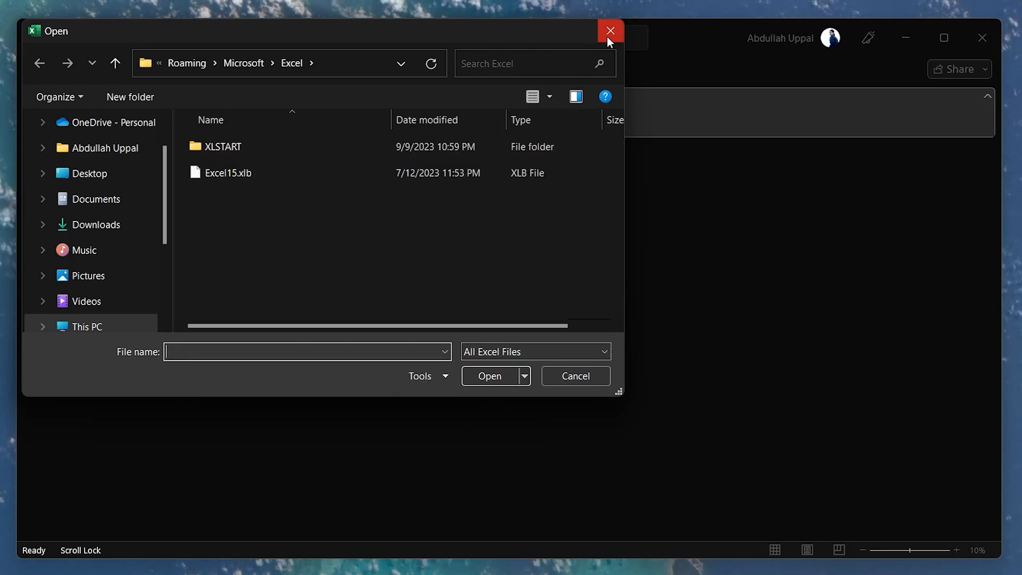
- Close the unsaved-workbook recovery folder after finding no recoverable workbooks
left_click(610, 31)
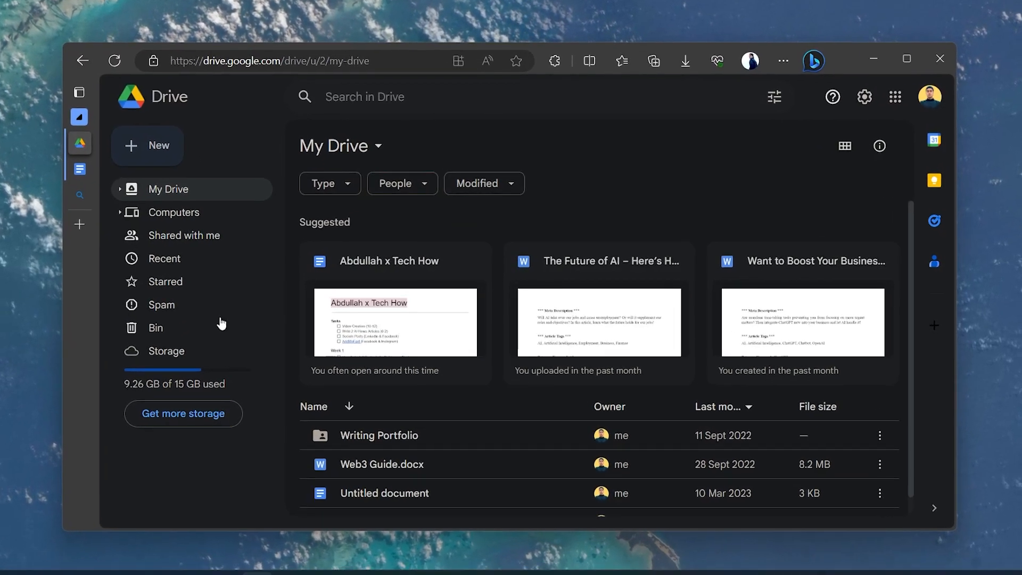
left_click(147, 146)
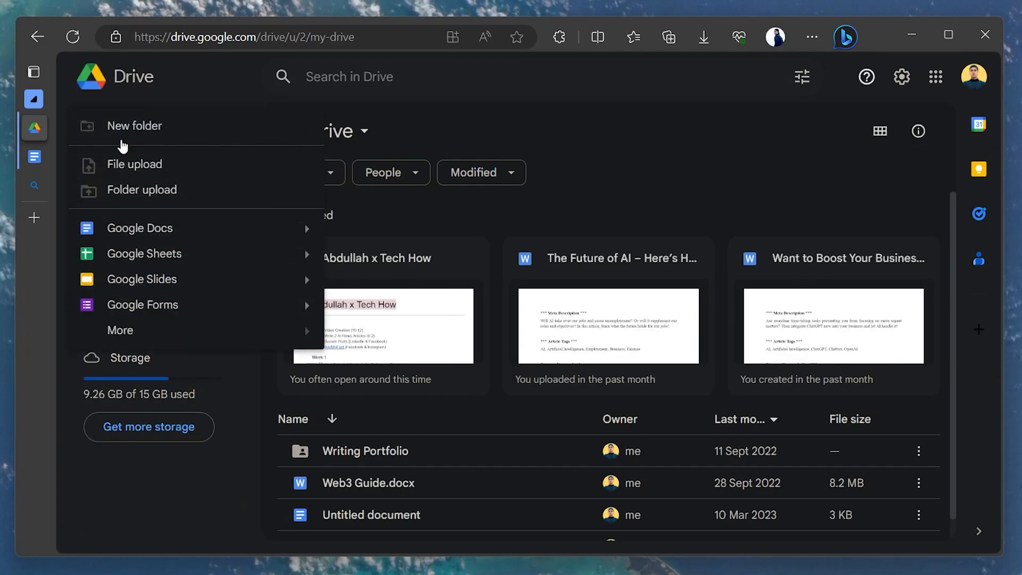
left_click(134, 164)
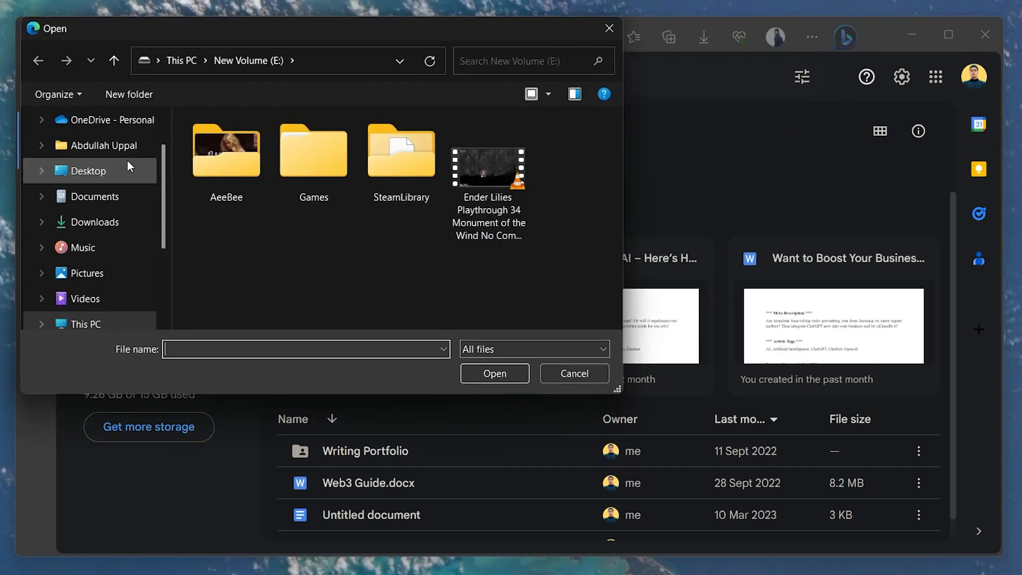
left_click(85, 170)
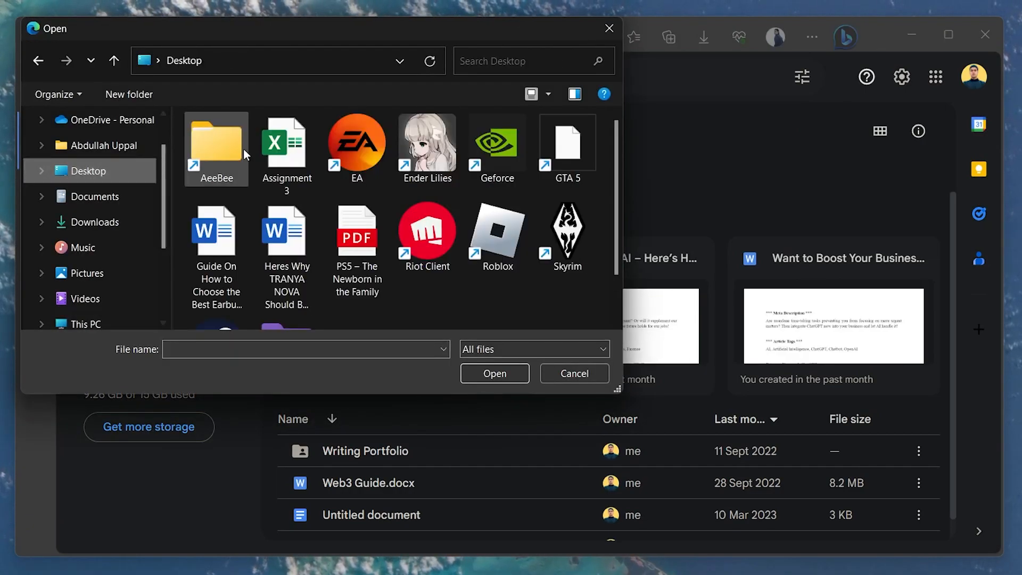
left_click(286, 142)
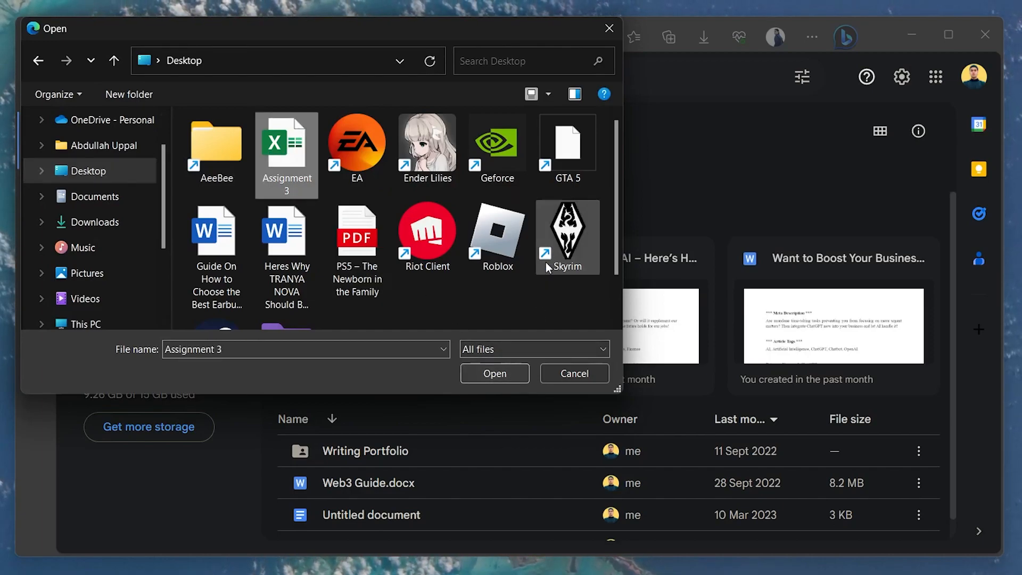
left_click(574, 373)
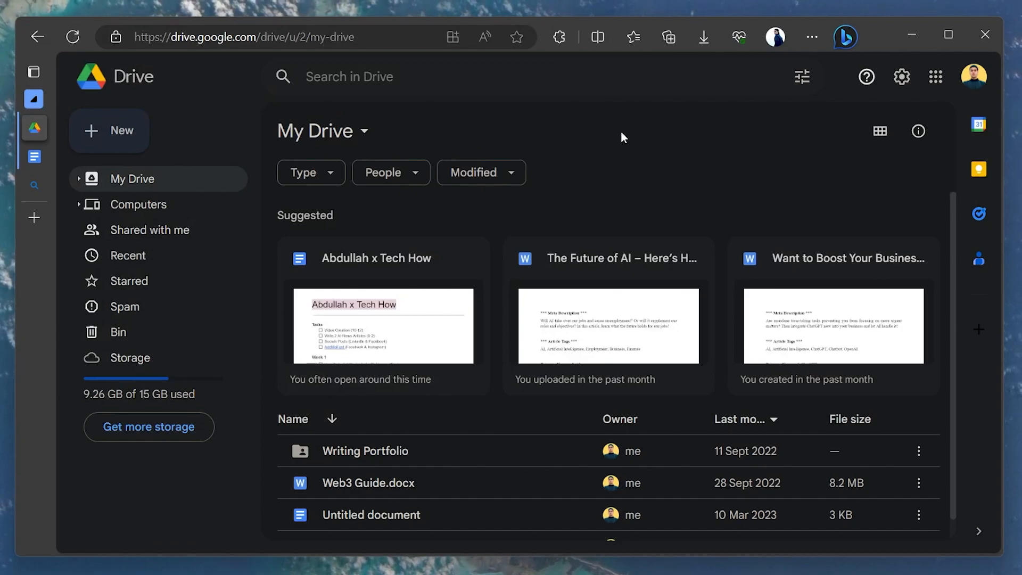
mouse_move(47, 191)
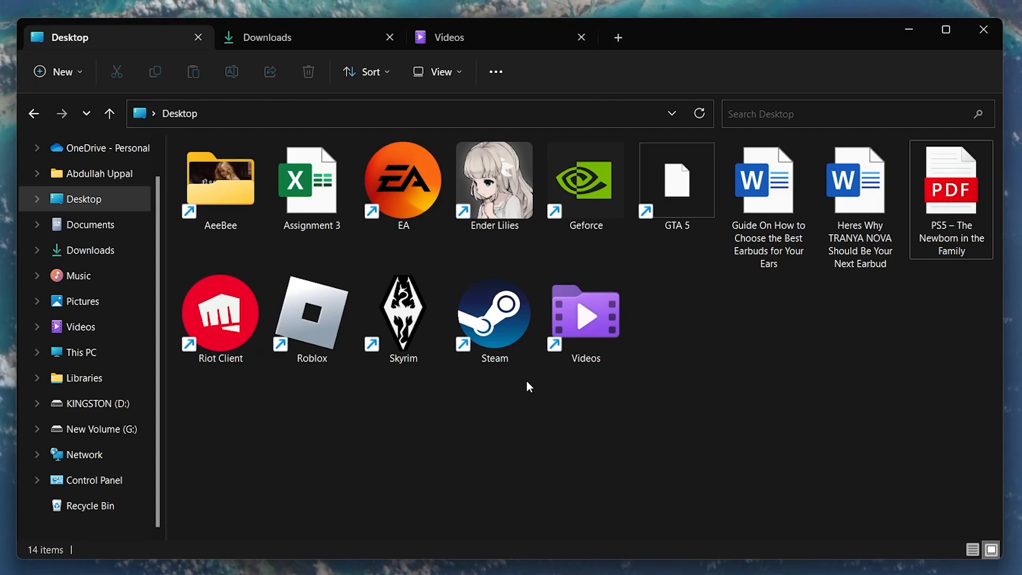
right_click(951, 189)
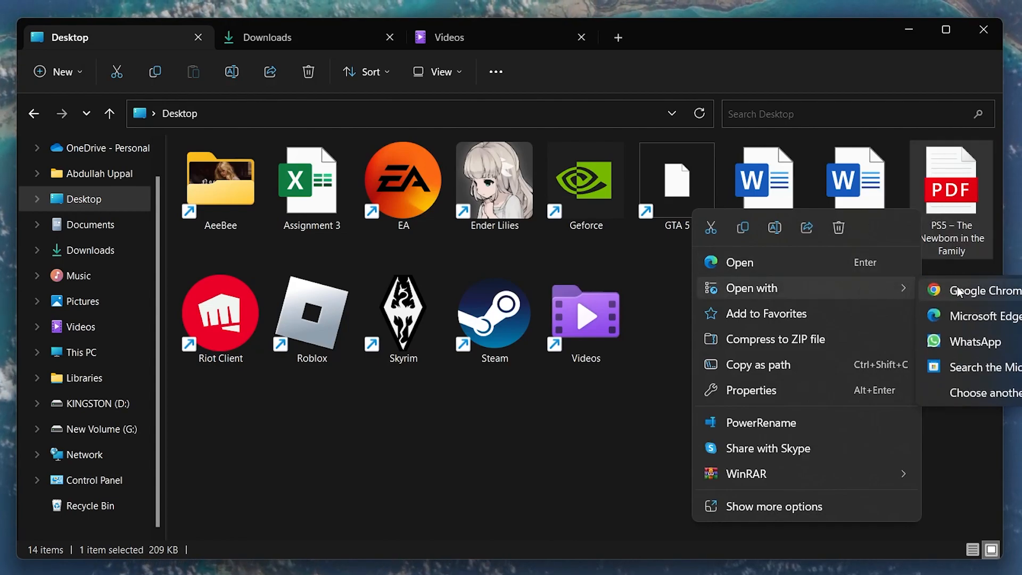
mouse_move(977, 351)
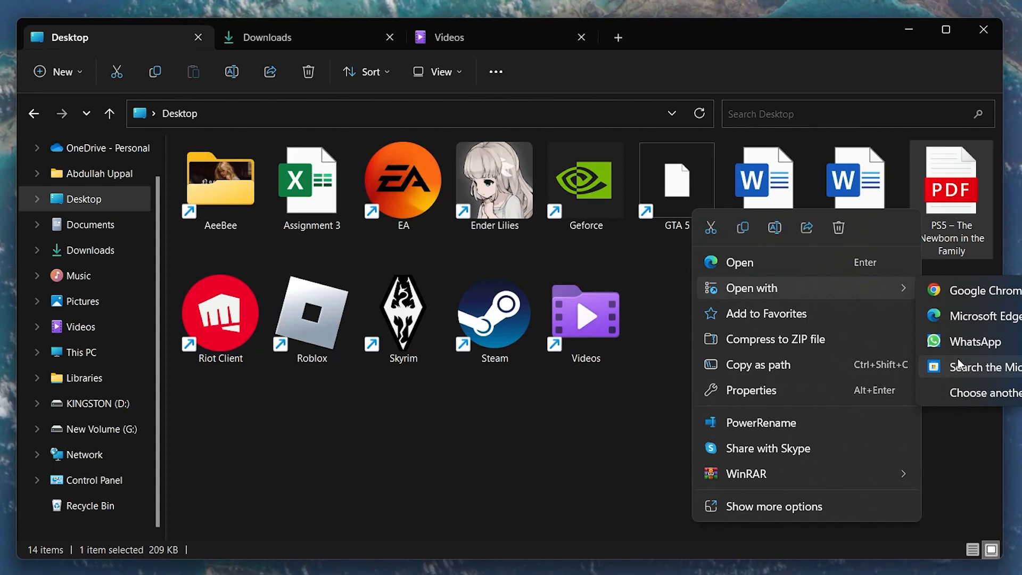
mouse_move(984, 397)
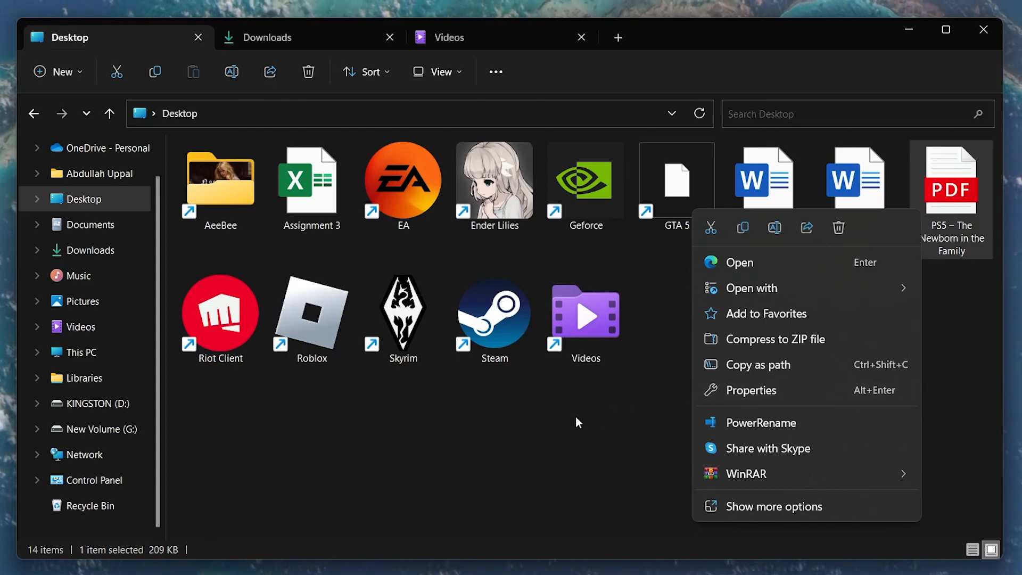
left_click(576, 422)
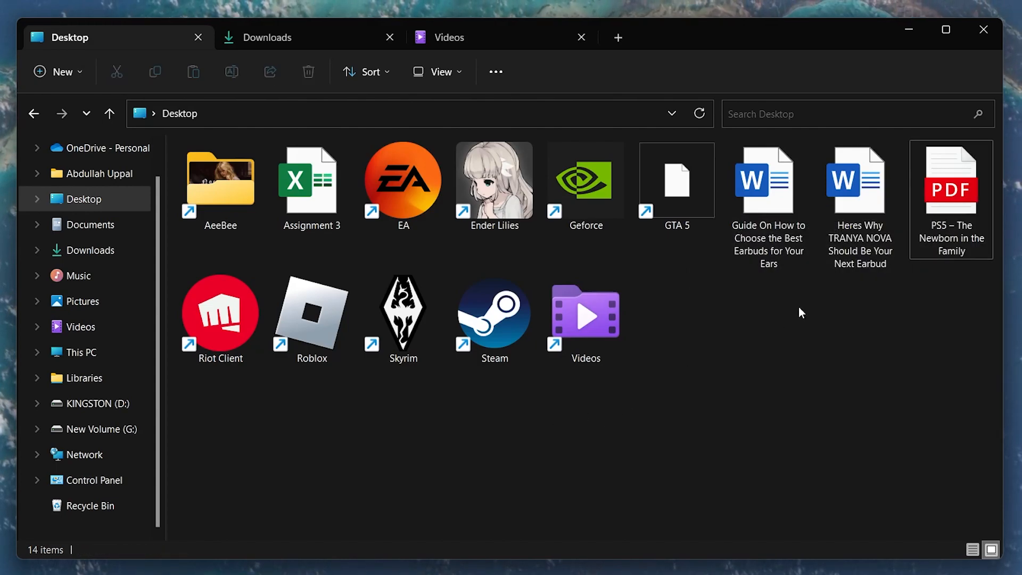
- Check the PS5 PDF's Previous Versions in Properties, find none, and close the dialog
right_click(951, 189)
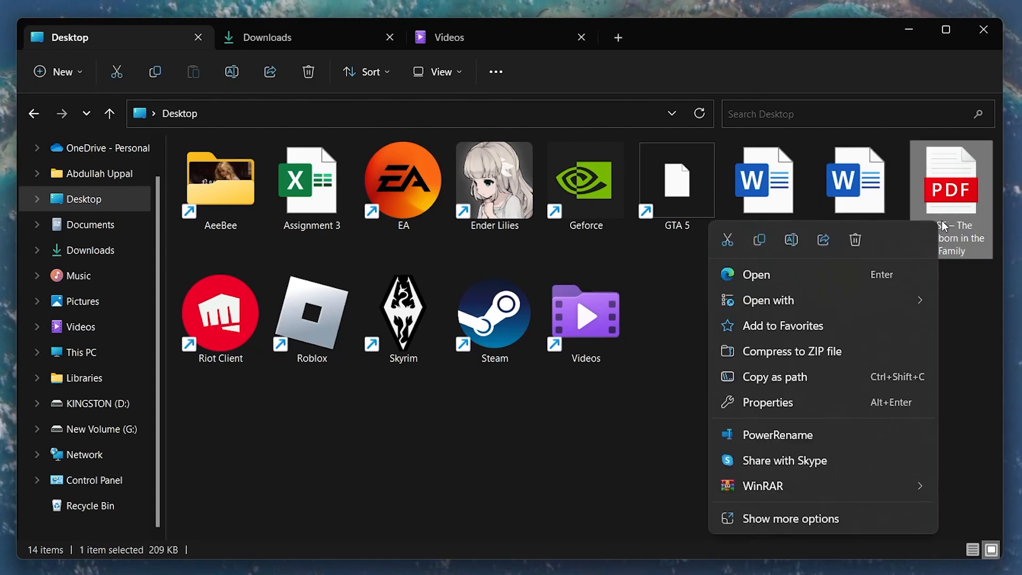
mouse_move(773, 377)
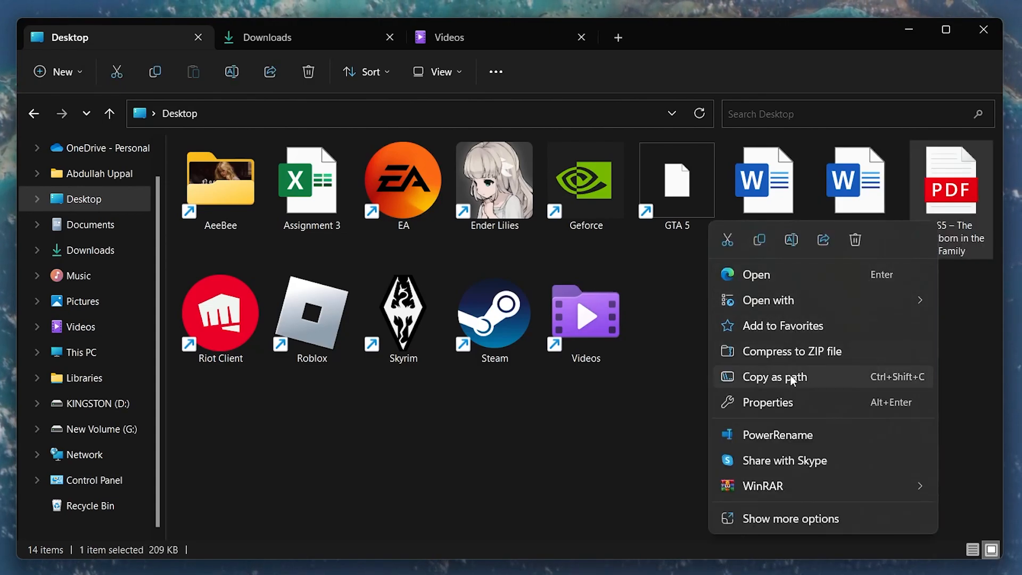
left_click(768, 403)
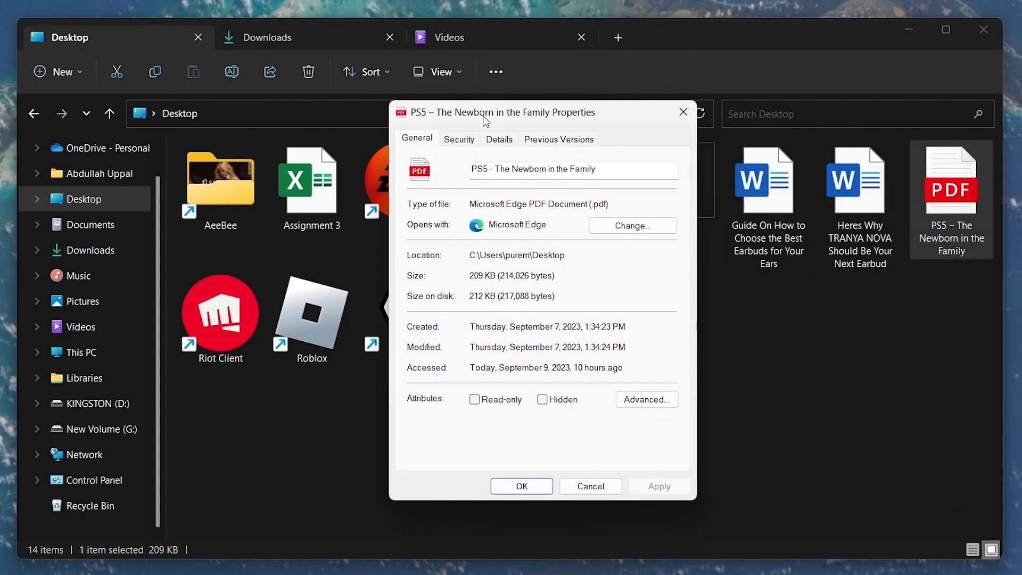
left_click(558, 138)
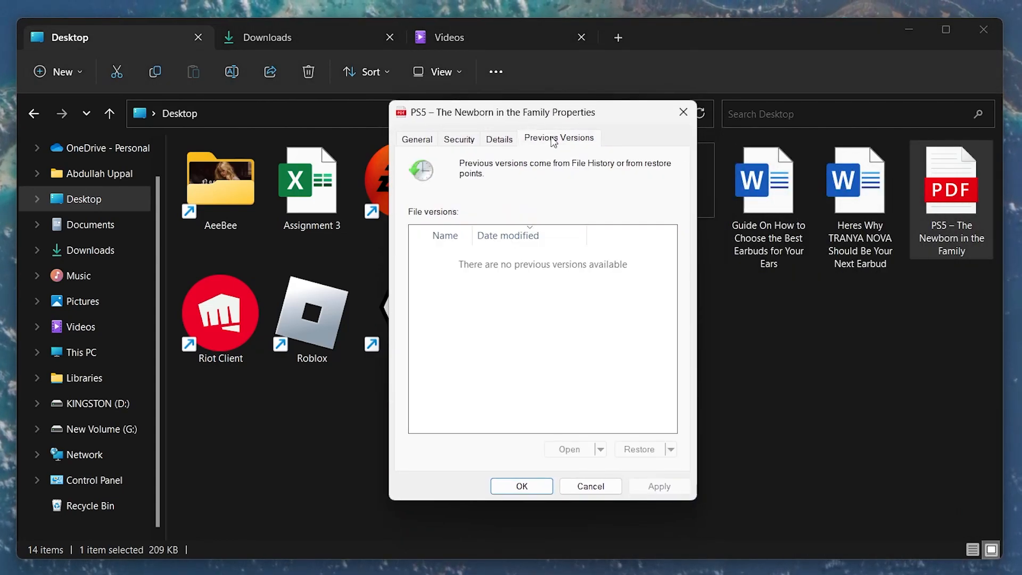
mouse_move(425, 224)
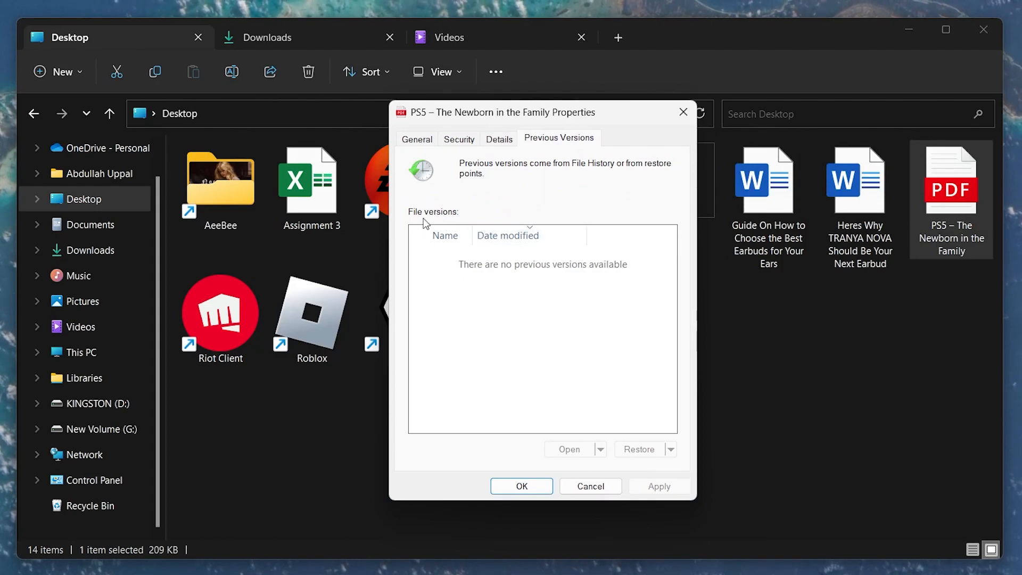
mouse_move(461, 430)
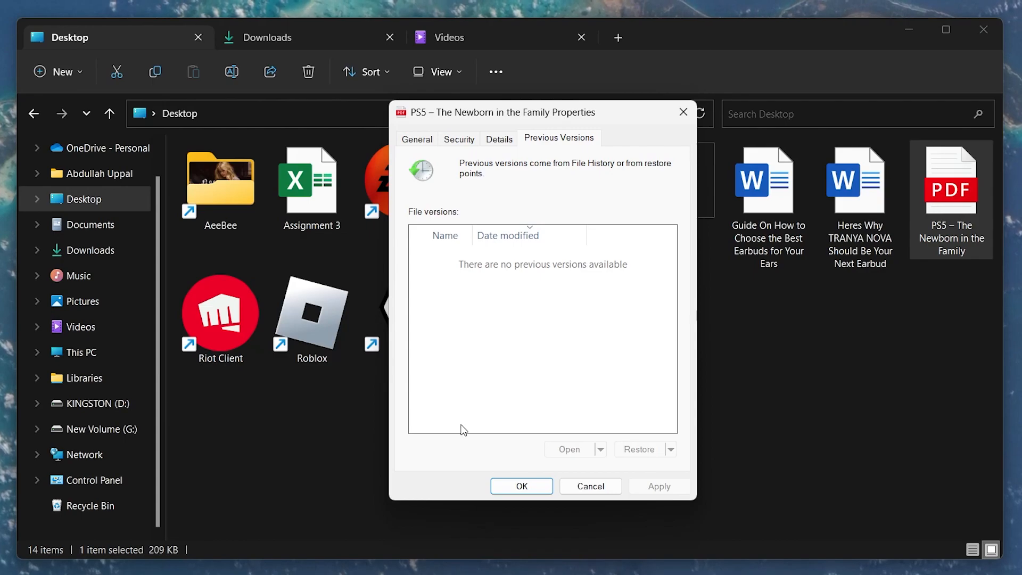
mouse_move(683, 113)
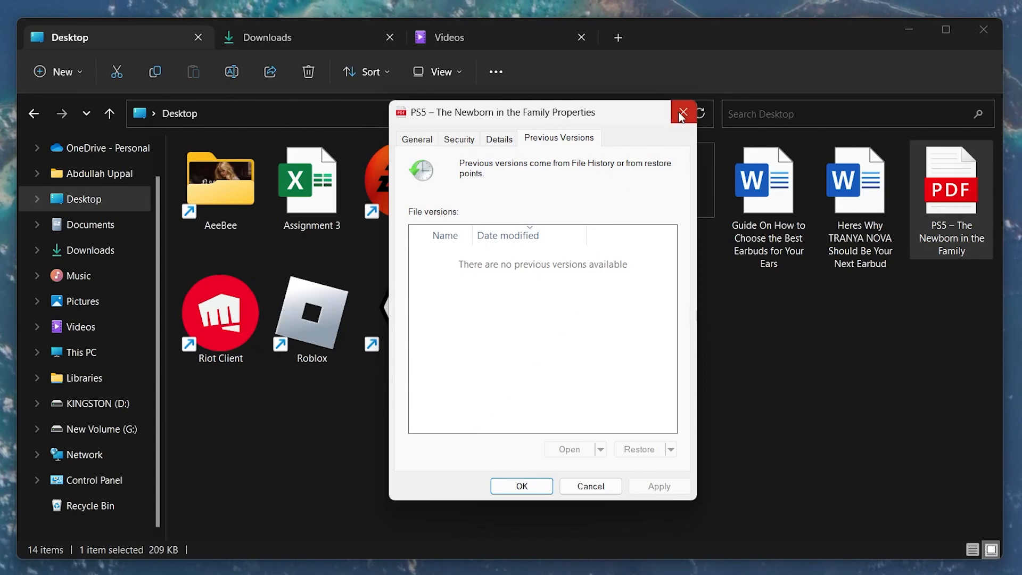
left_click(682, 111)
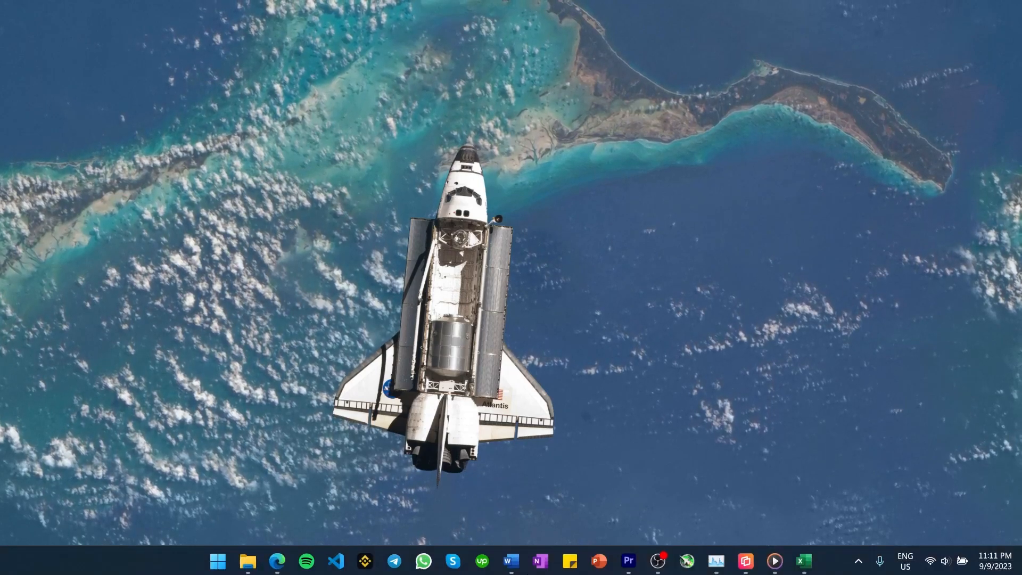
- Launch Word, browse to the Guide On Earbuds document, show its Open and Repair option, then close the dialog
left_click(513, 561)
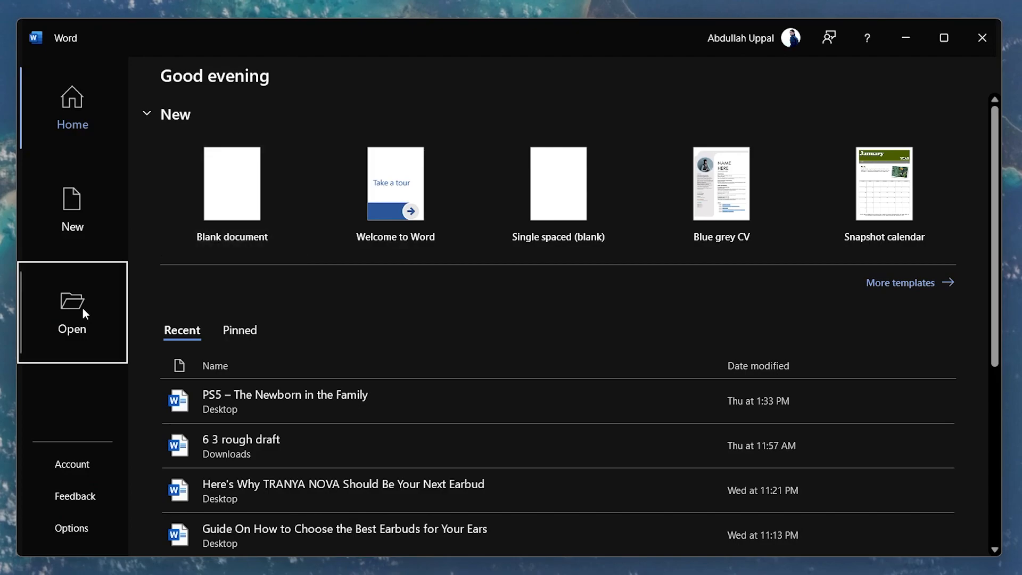
left_click(72, 312)
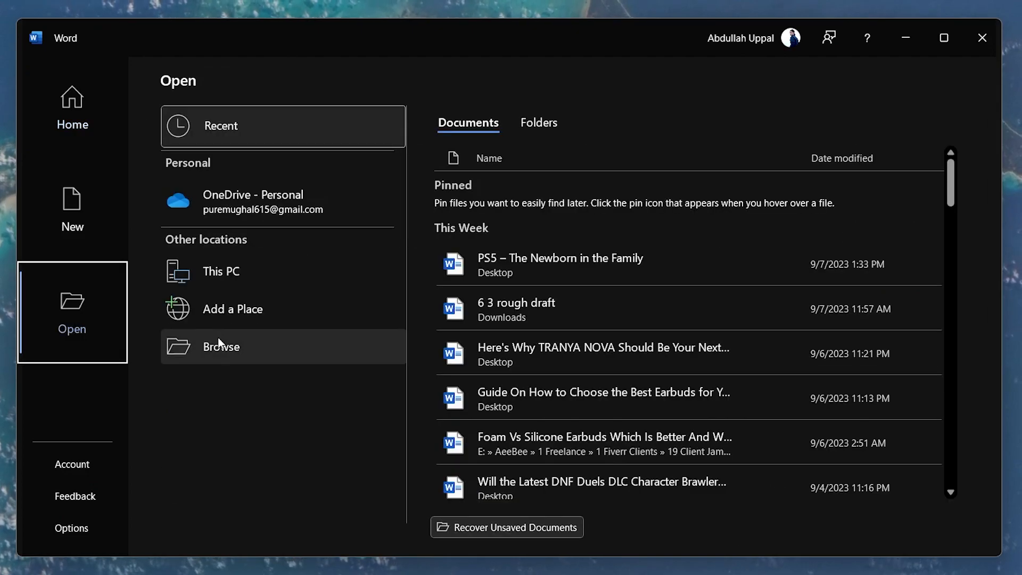
left_click(221, 346)
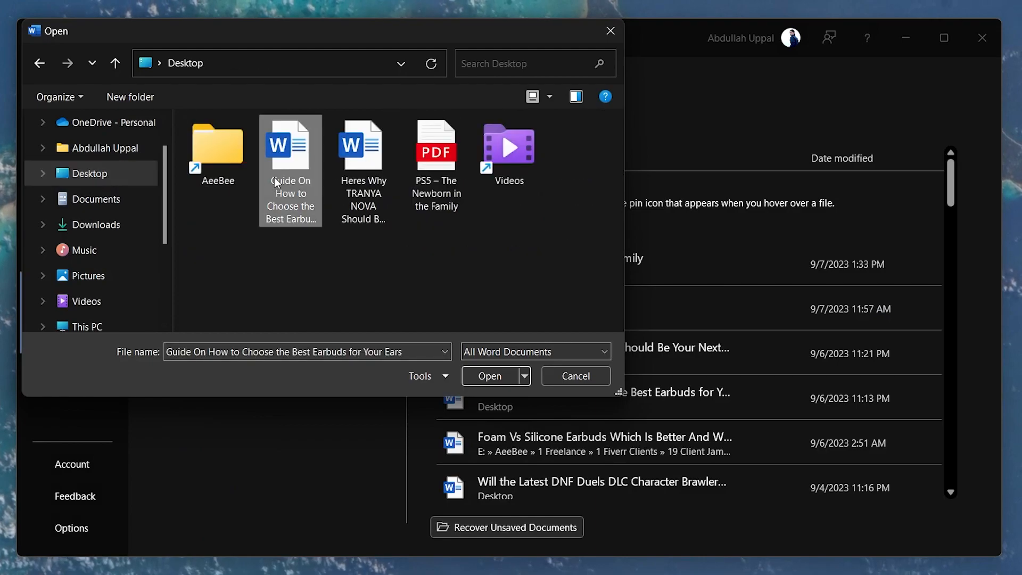
mouse_move(477, 333)
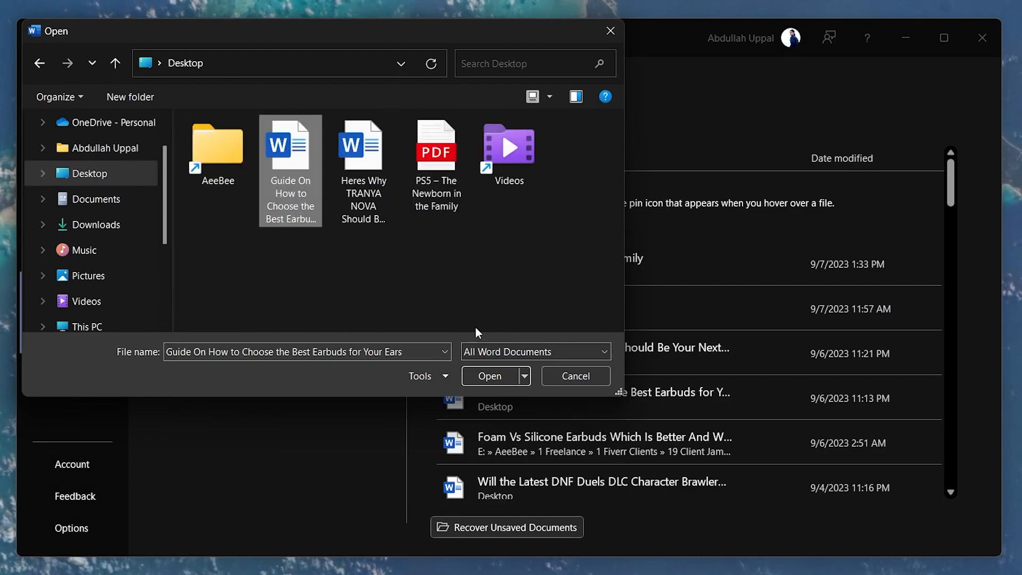
left_click(524, 376)
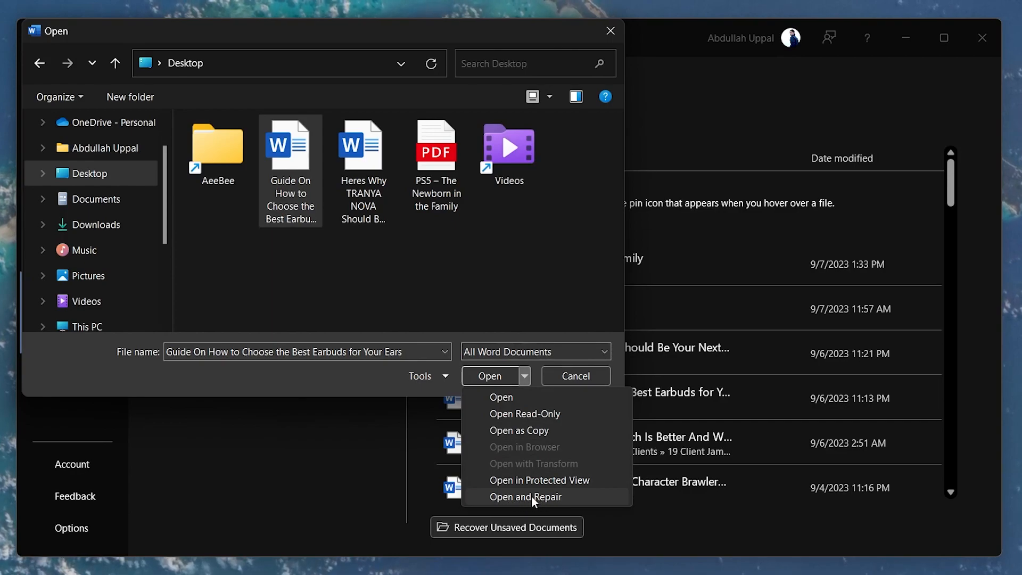
mouse_move(617, 44)
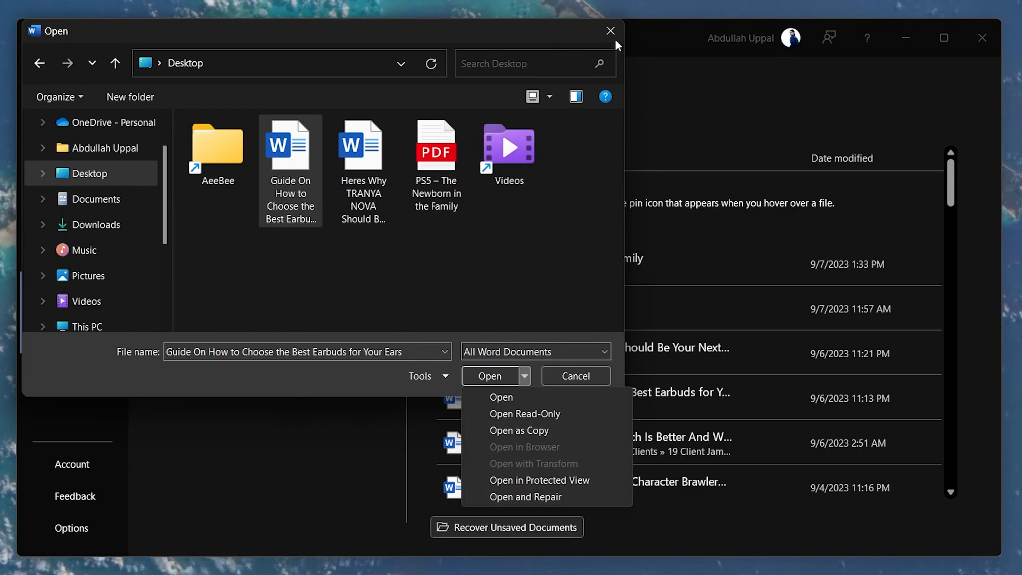
left_click(609, 31)
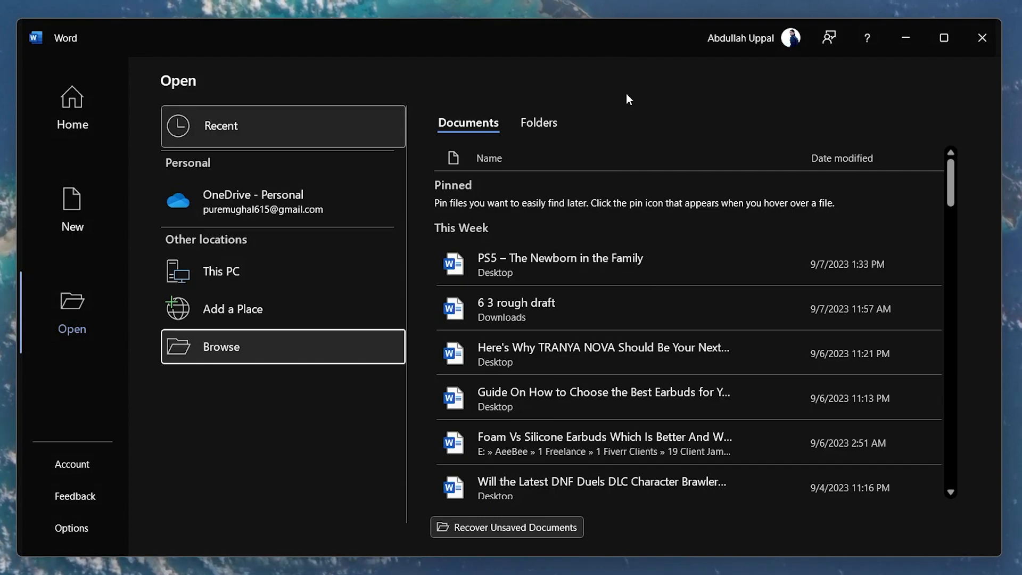
mouse_move(454, 171)
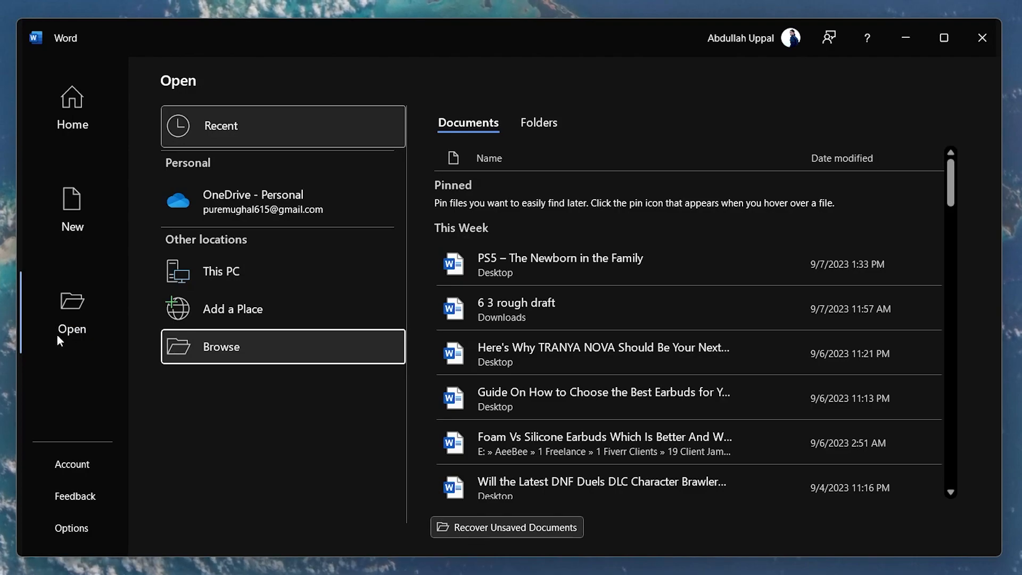
mouse_move(376, 445)
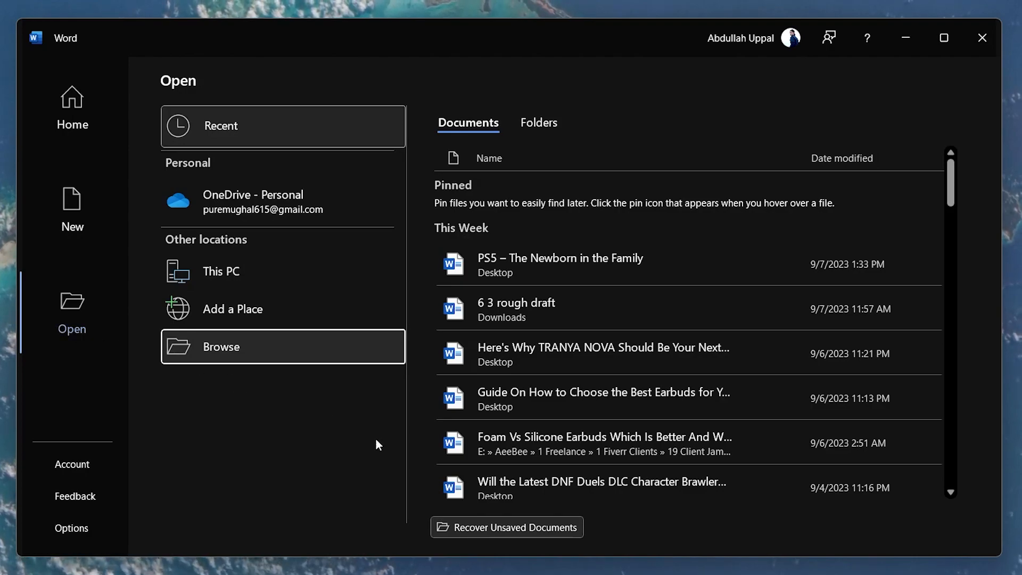
mouse_move(507, 527)
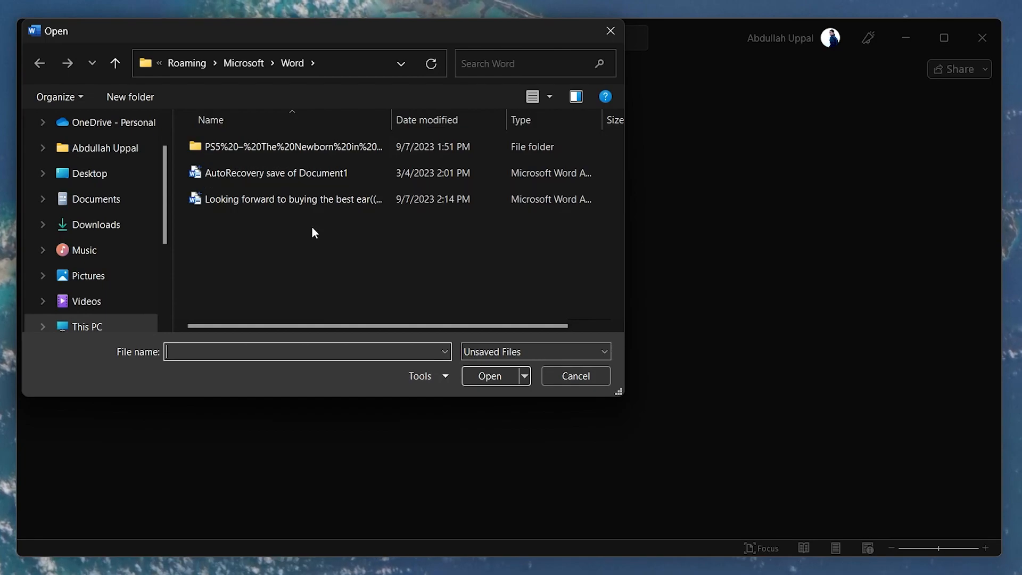
mouse_move(313, 316)
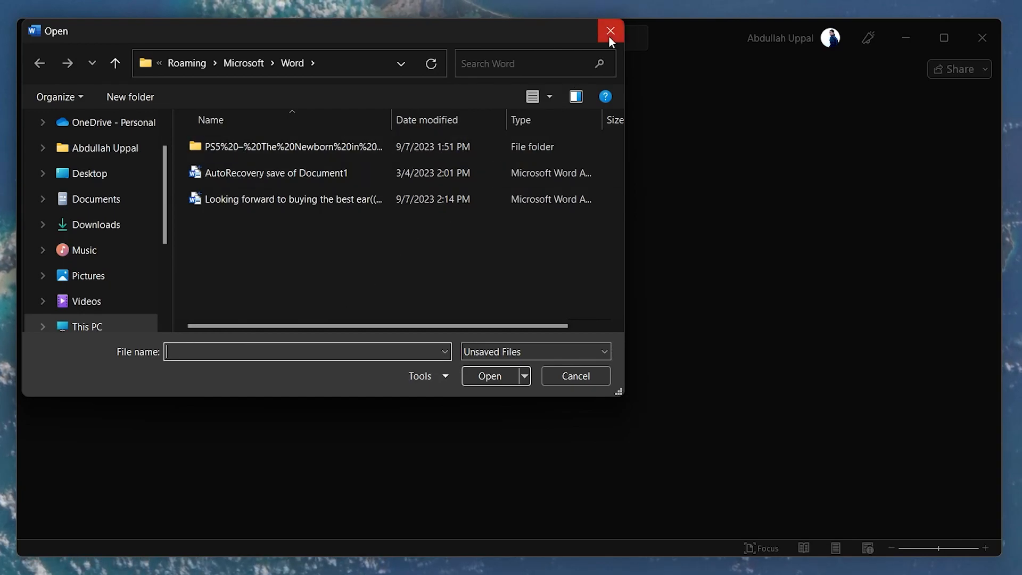
- Close the UnsavedFiles folder after viewing the AutoRecovery save of Document1
left_click(610, 31)
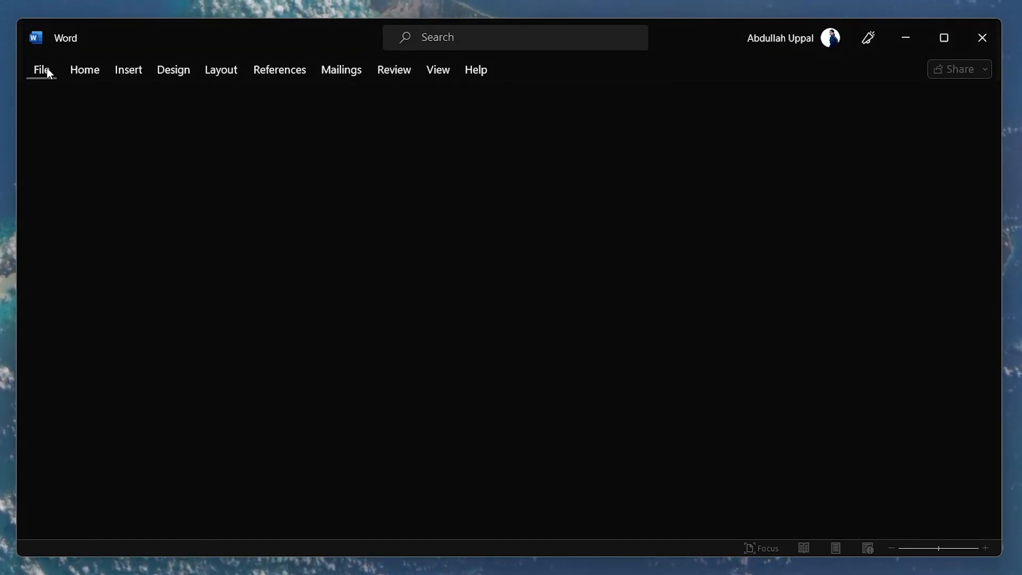
- Tick 'Confirm file format conversion on open' in Word's Advanced options and close the settings
left_click(43, 71)
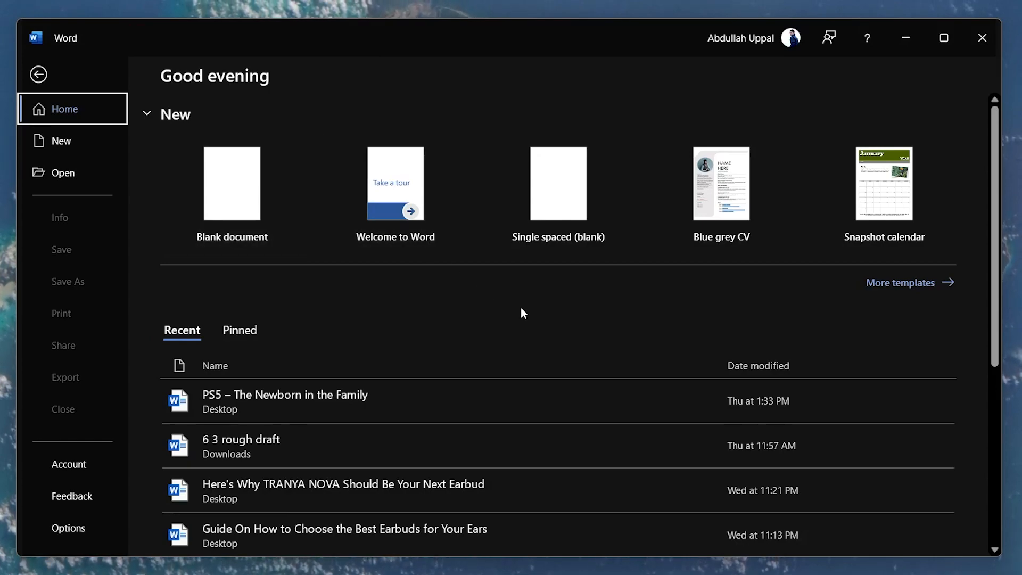
mouse_move(499, 320)
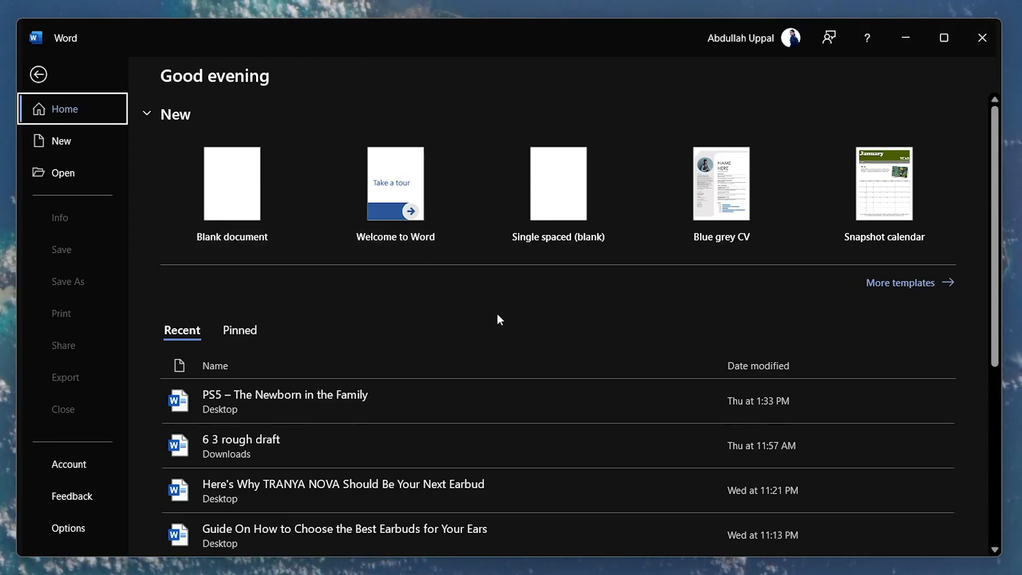
left_click(231, 183)
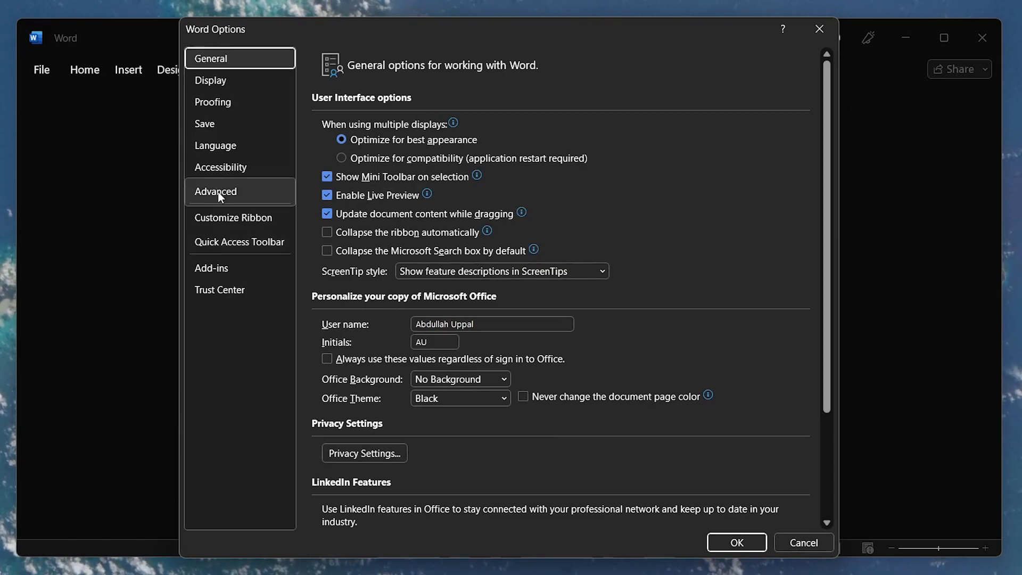
left_click(215, 191)
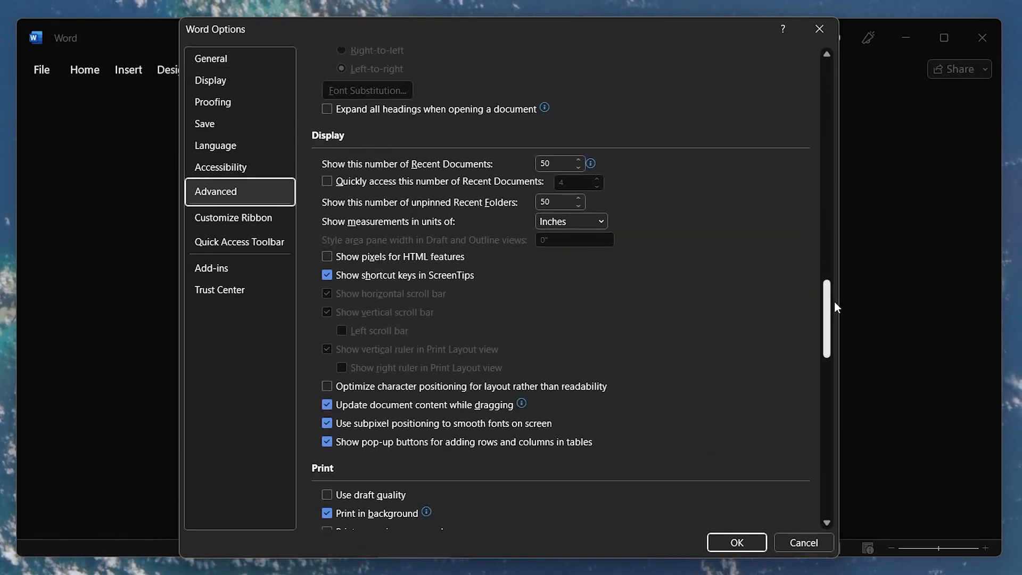
scroll("down", 3)
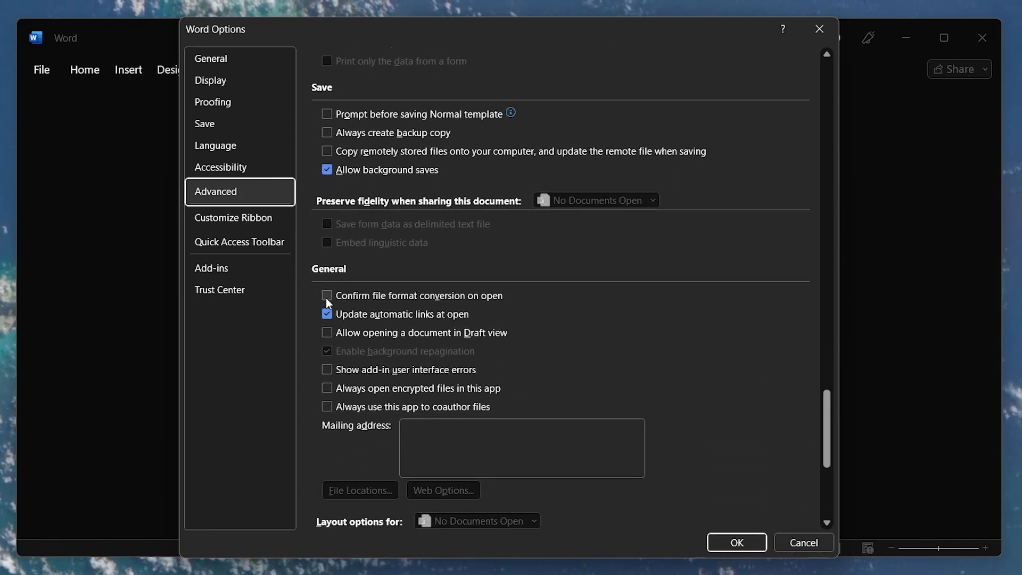
left_click(327, 295)
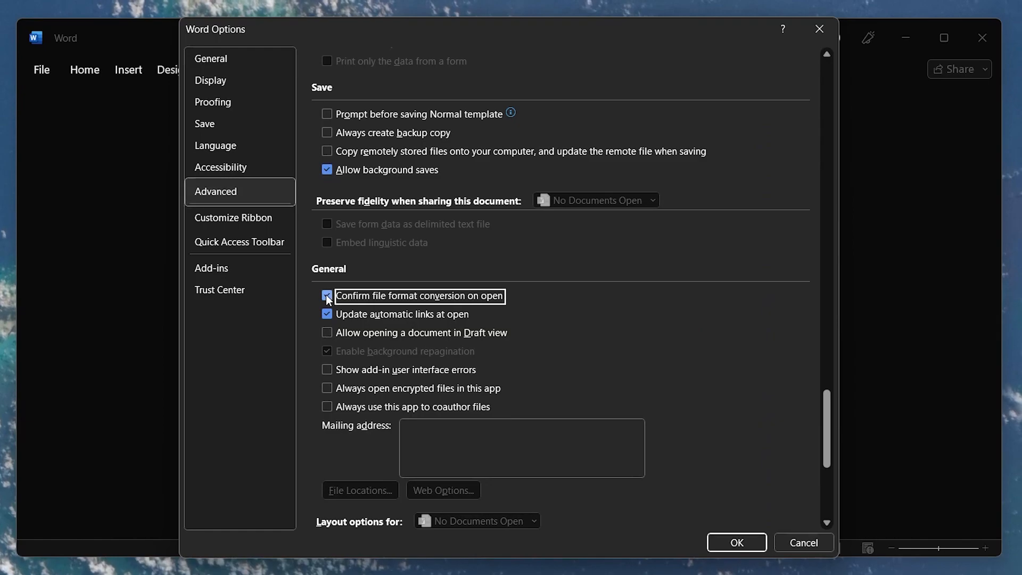
left_click(327, 295)
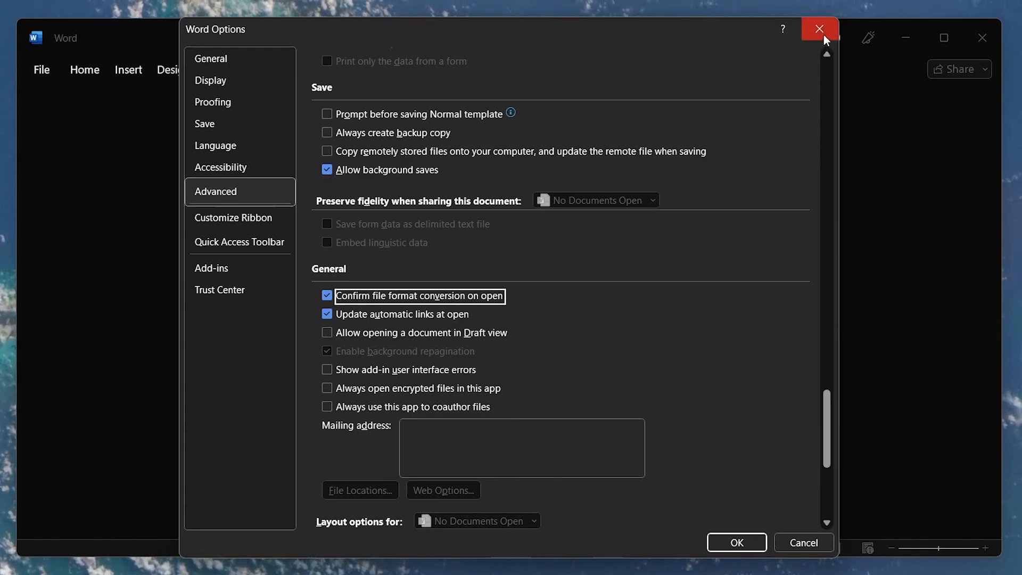
left_click(820, 29)
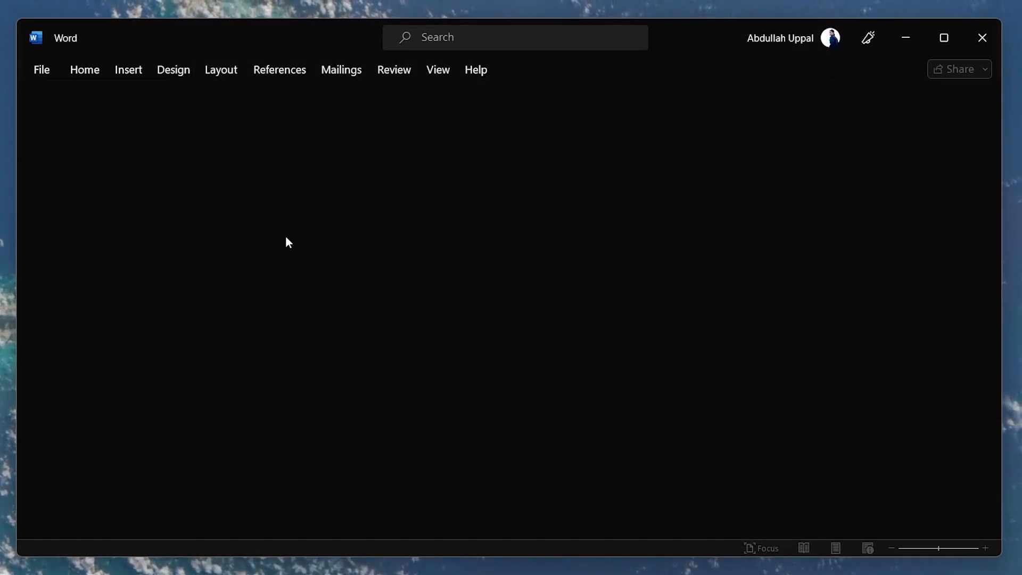
- Choose the TRANYA NOVA earbuds document with file type 'Recover Text from Any File'
left_click(41, 70)
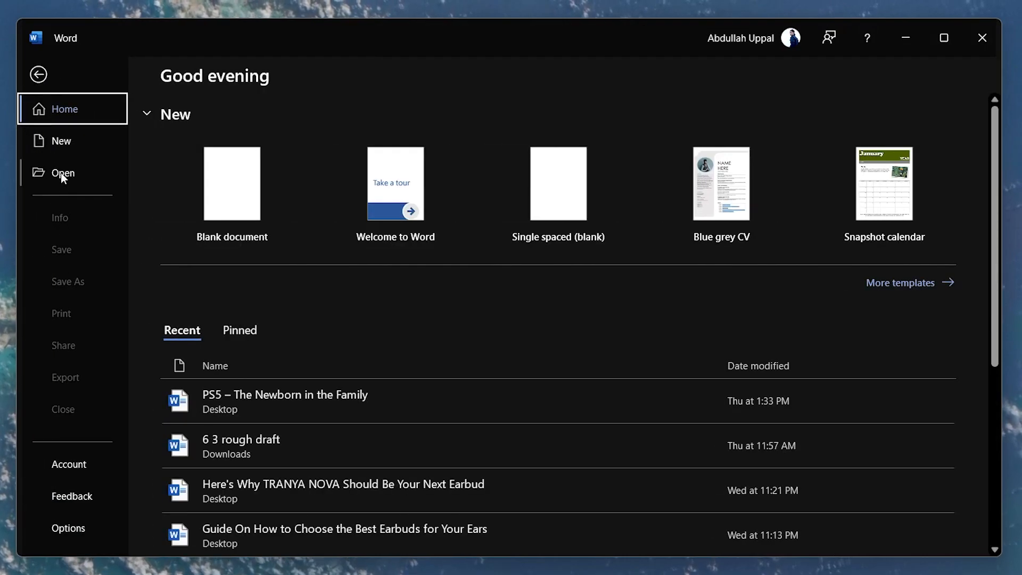
left_click(63, 173)
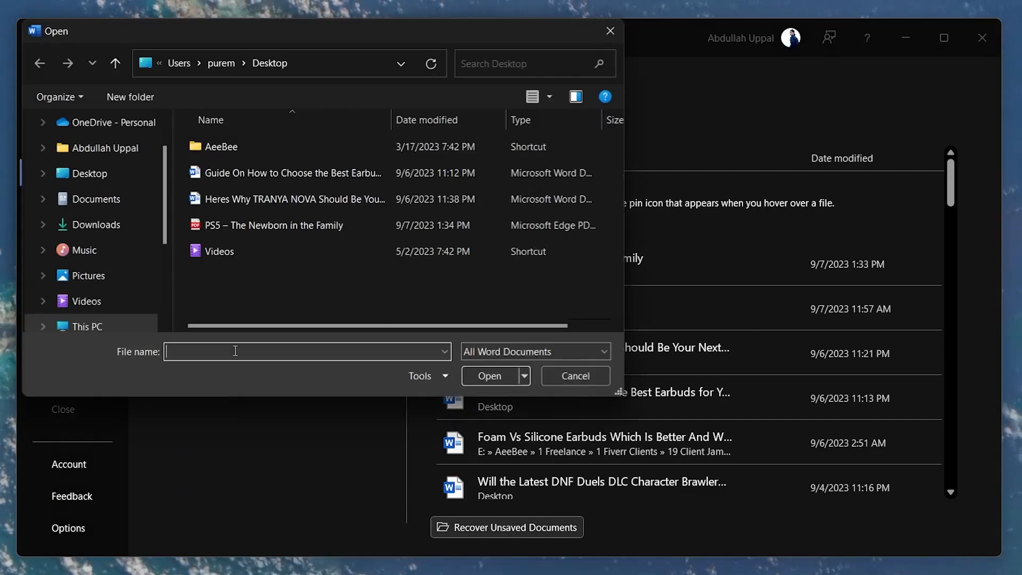
left_click(292, 199)
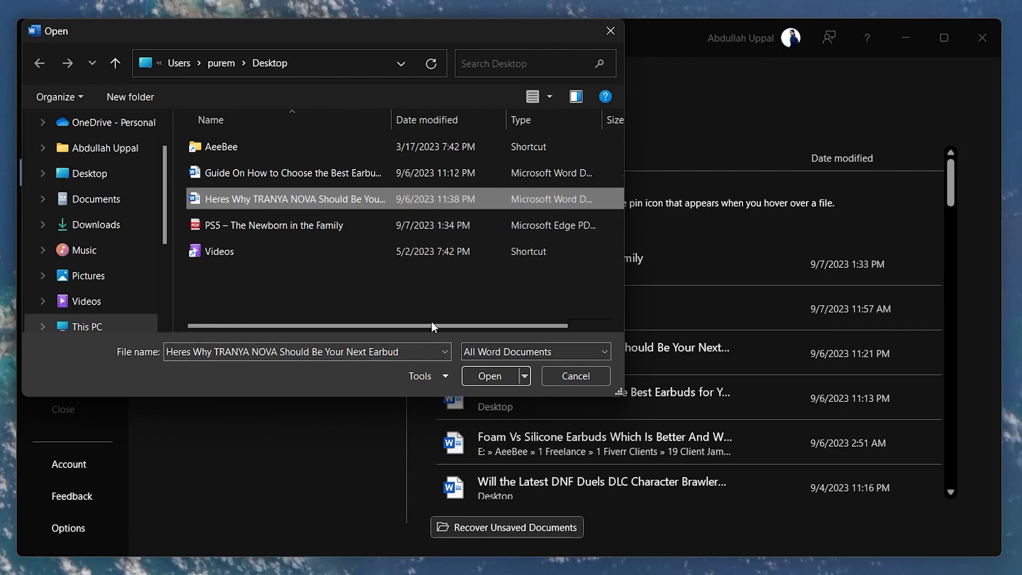
left_click(524, 376)
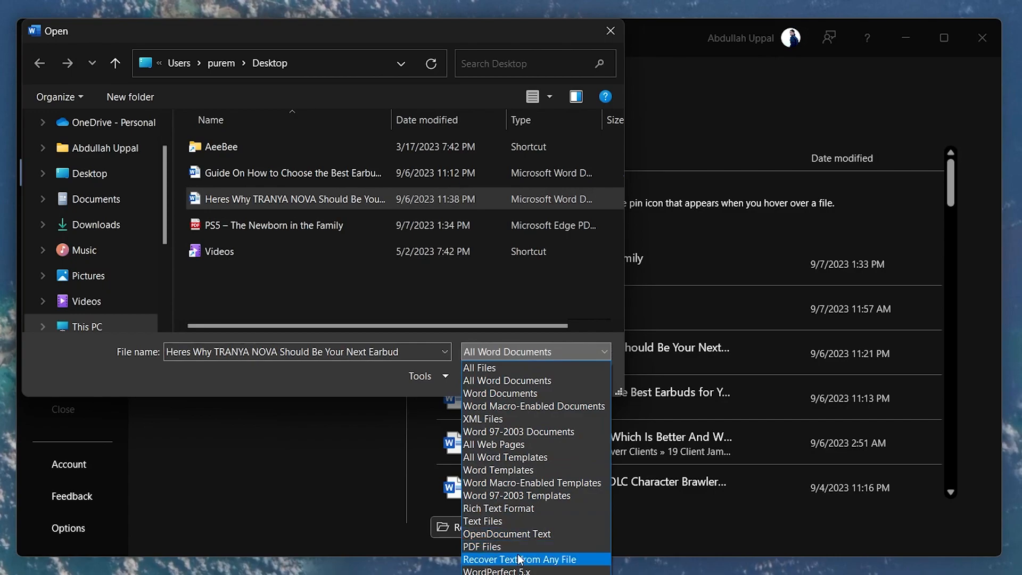
left_click(530, 559)
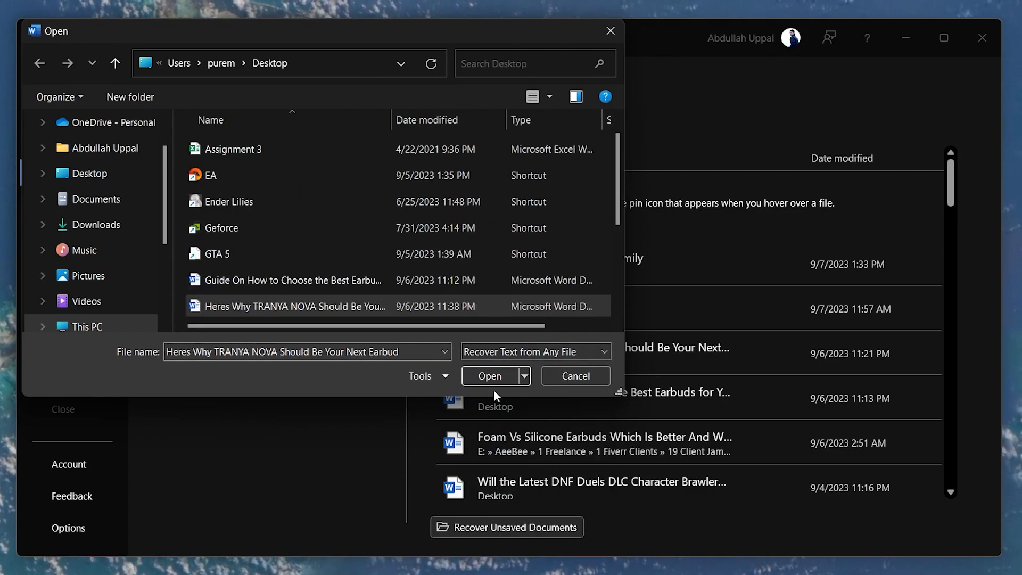